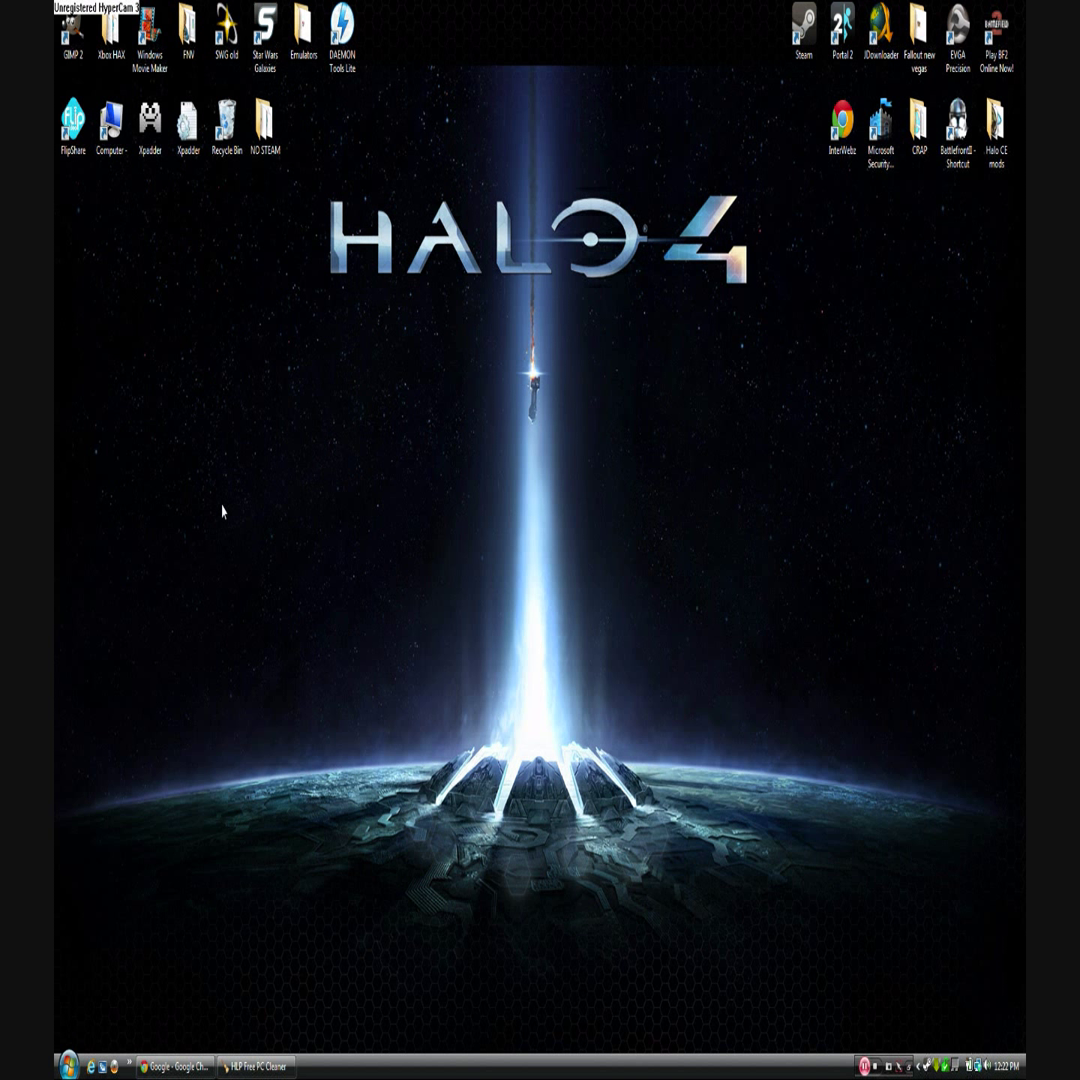
{"action": "mouse_move", "coordinate": [444, 616]}
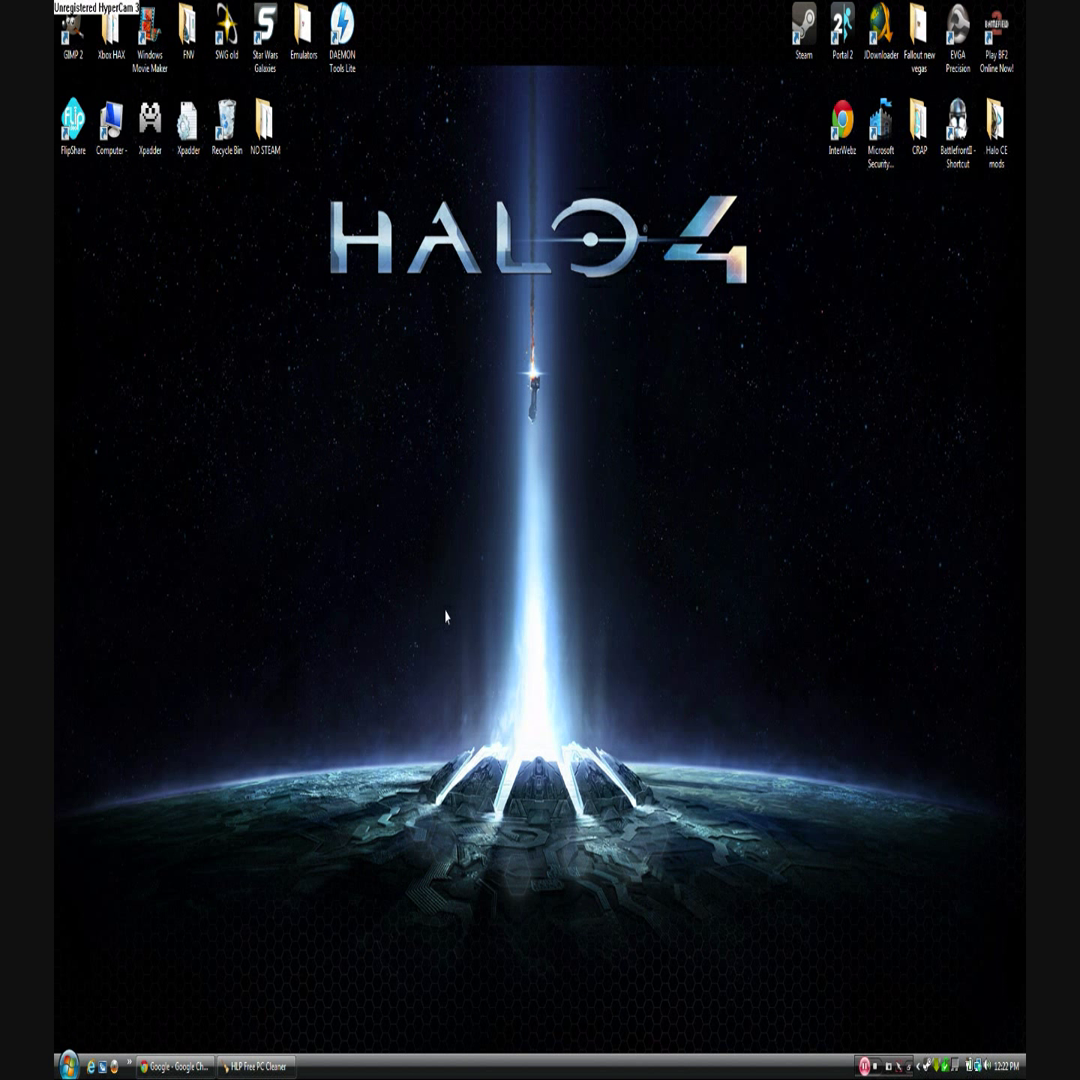
{"action": "mouse_move", "coordinate": [912, 176]}
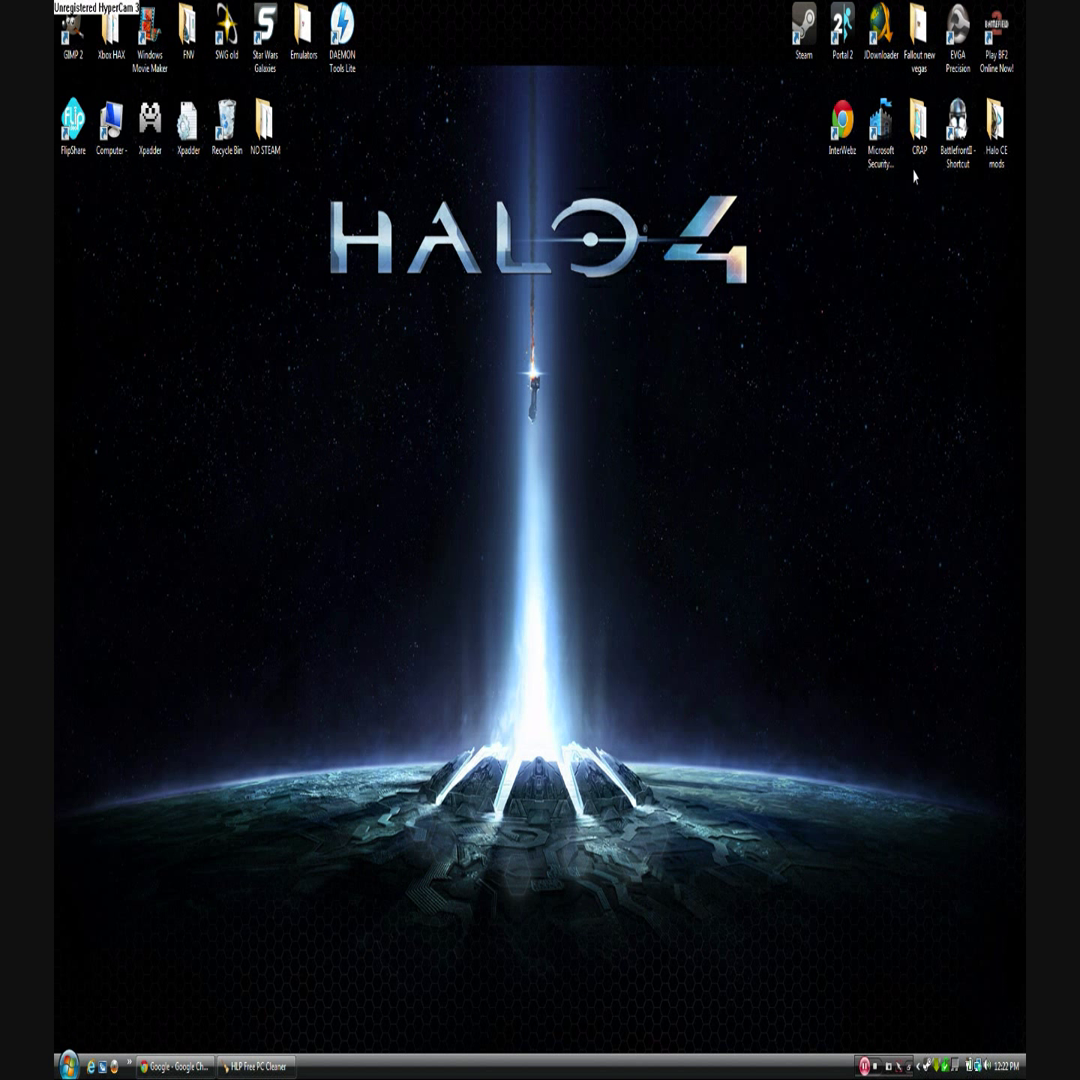
{"action": "mouse_move", "coordinate": [512, 560]}
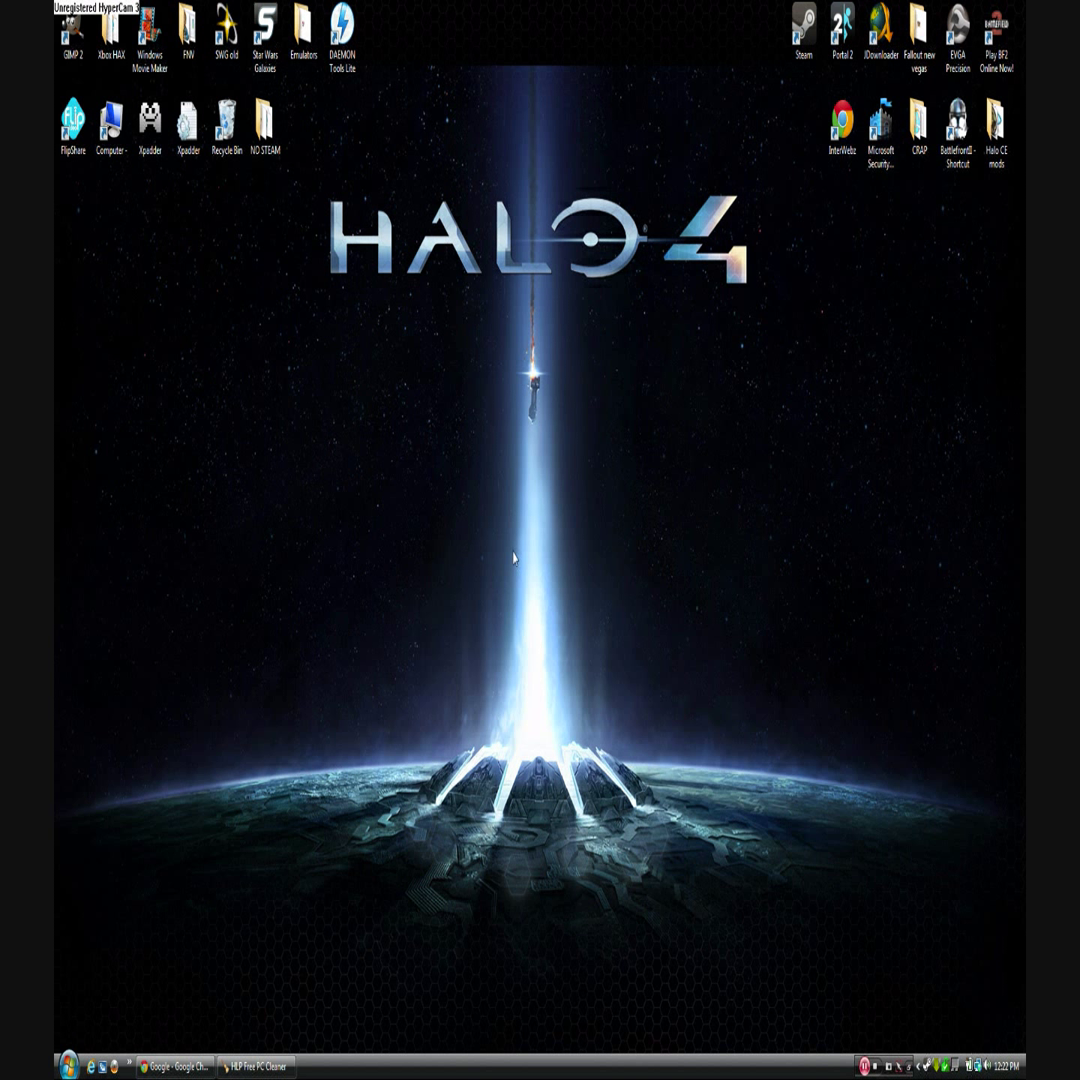
{"action": "mouse_move", "coordinate": [512, 384]}
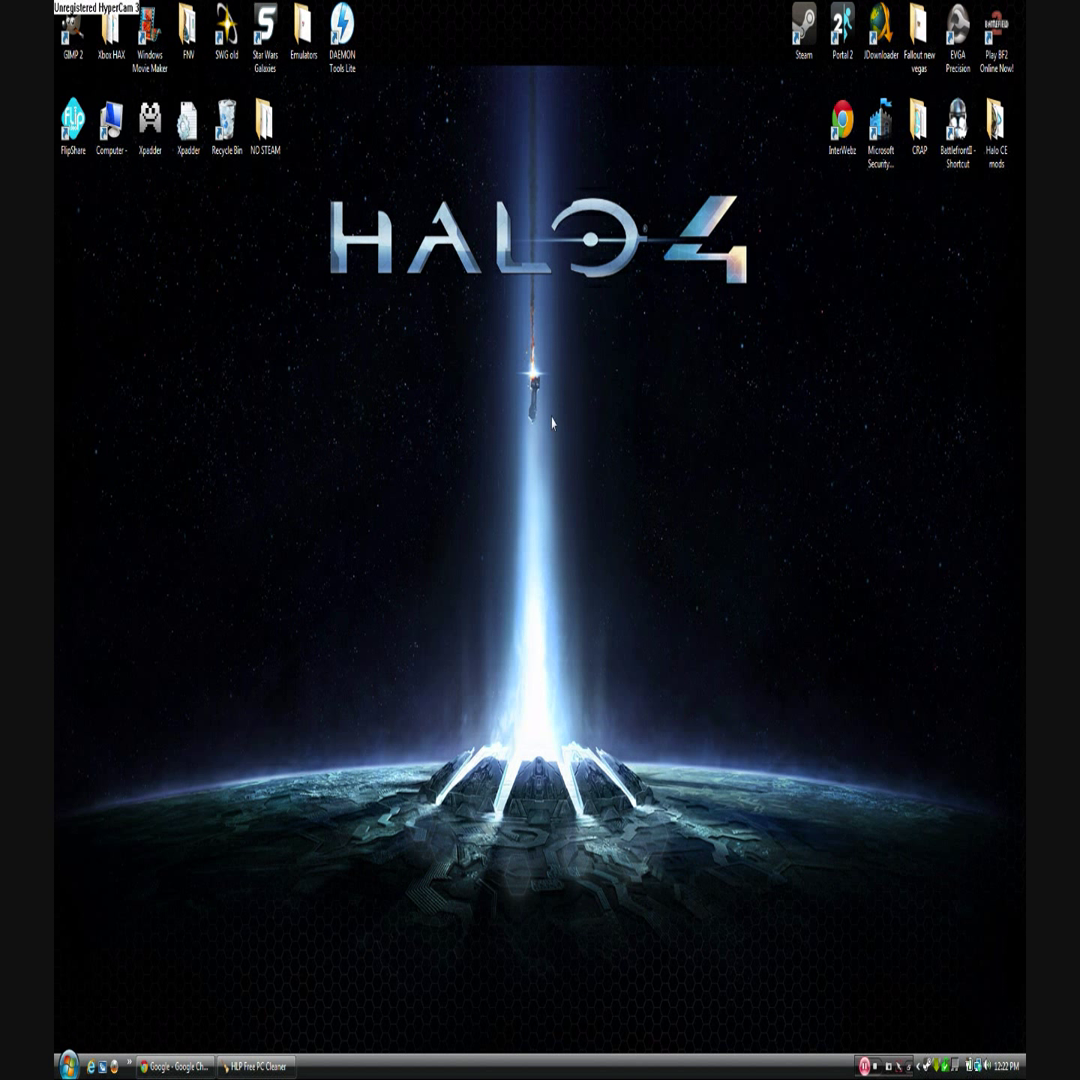
{"action": "mouse_move", "coordinate": [922, 170]}
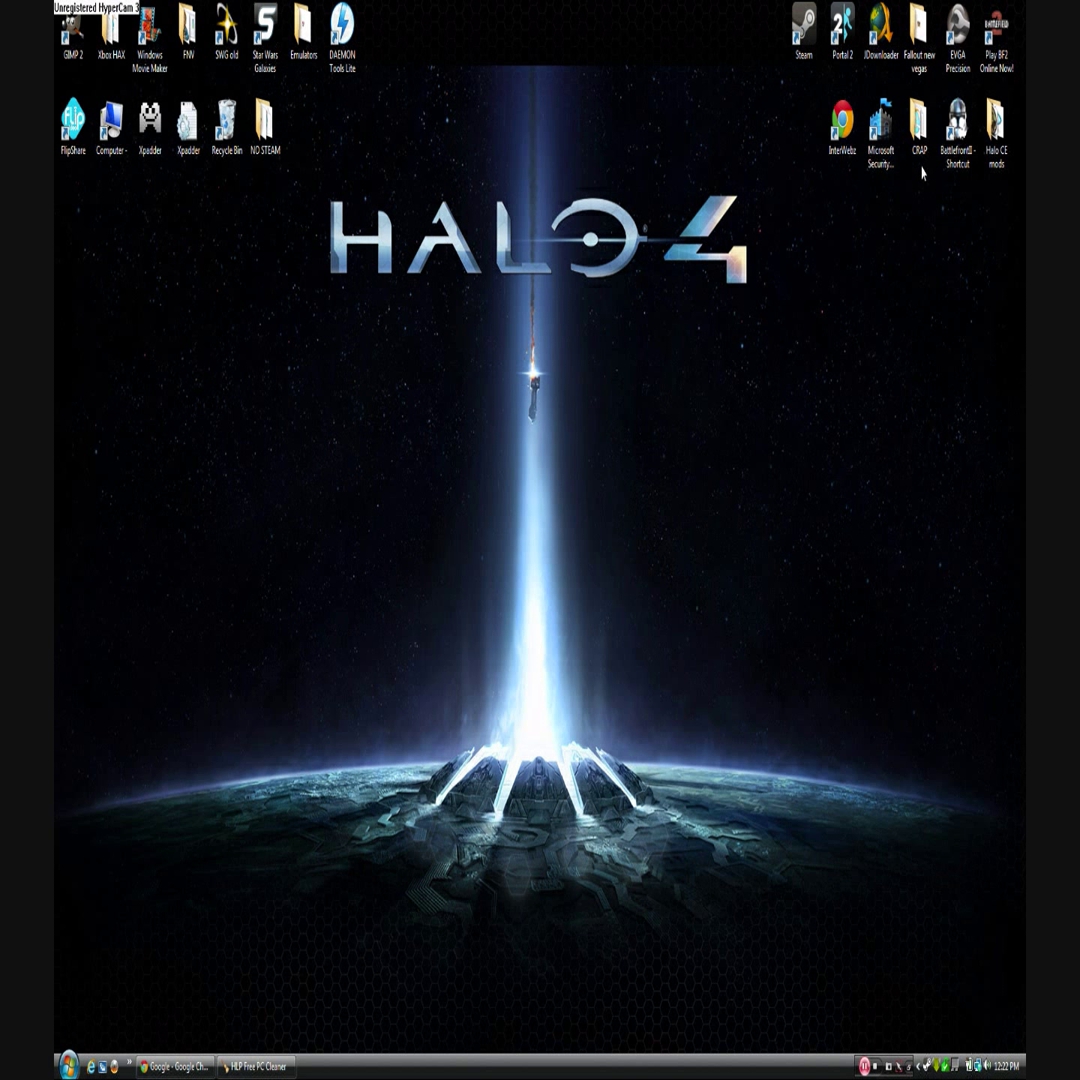
Open the CRAP desktop folder showing the mod shortcuts and shift its window left
{"action": "left_click", "coordinate": [918, 124]}
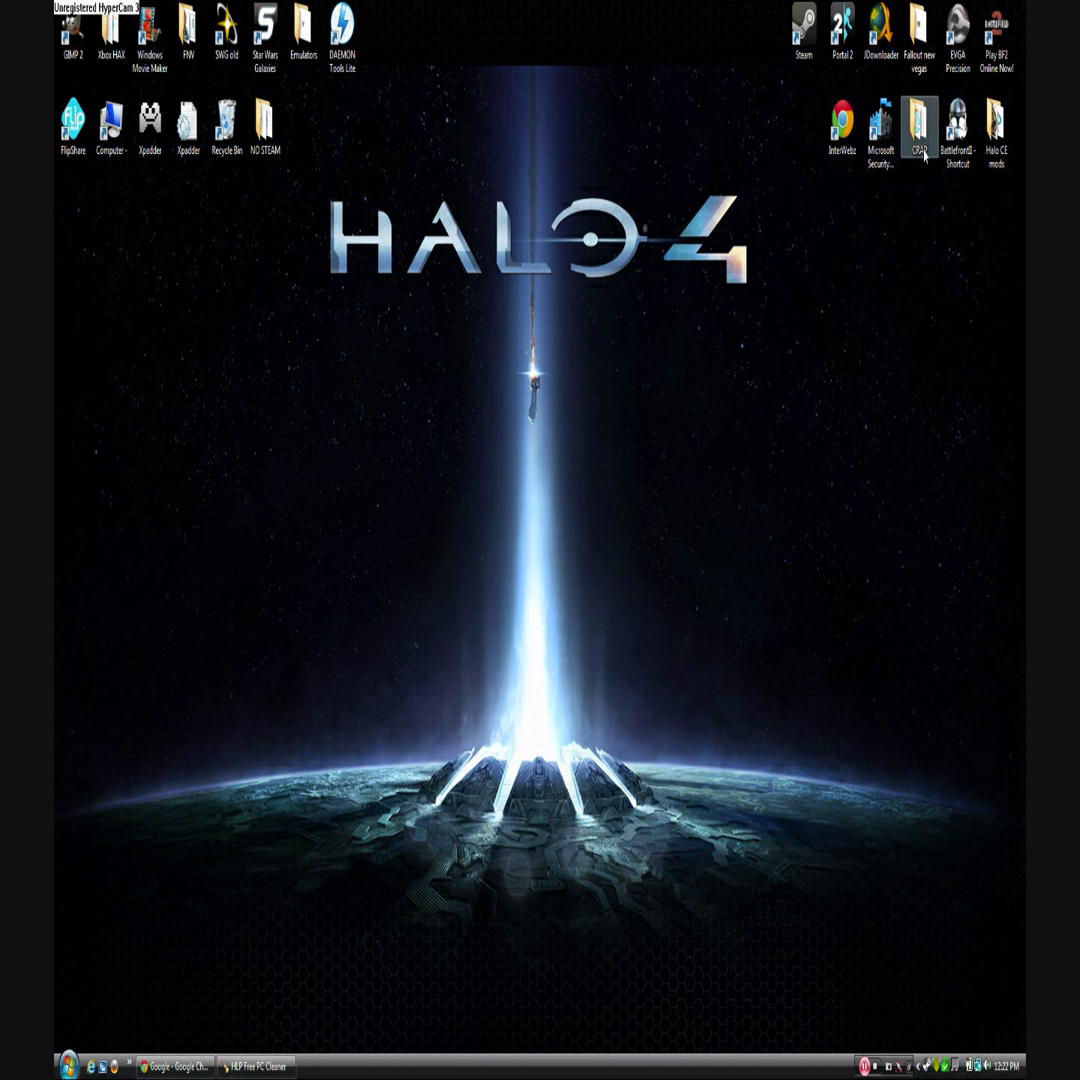
{"action": "double_click", "coordinate": [918, 124]}
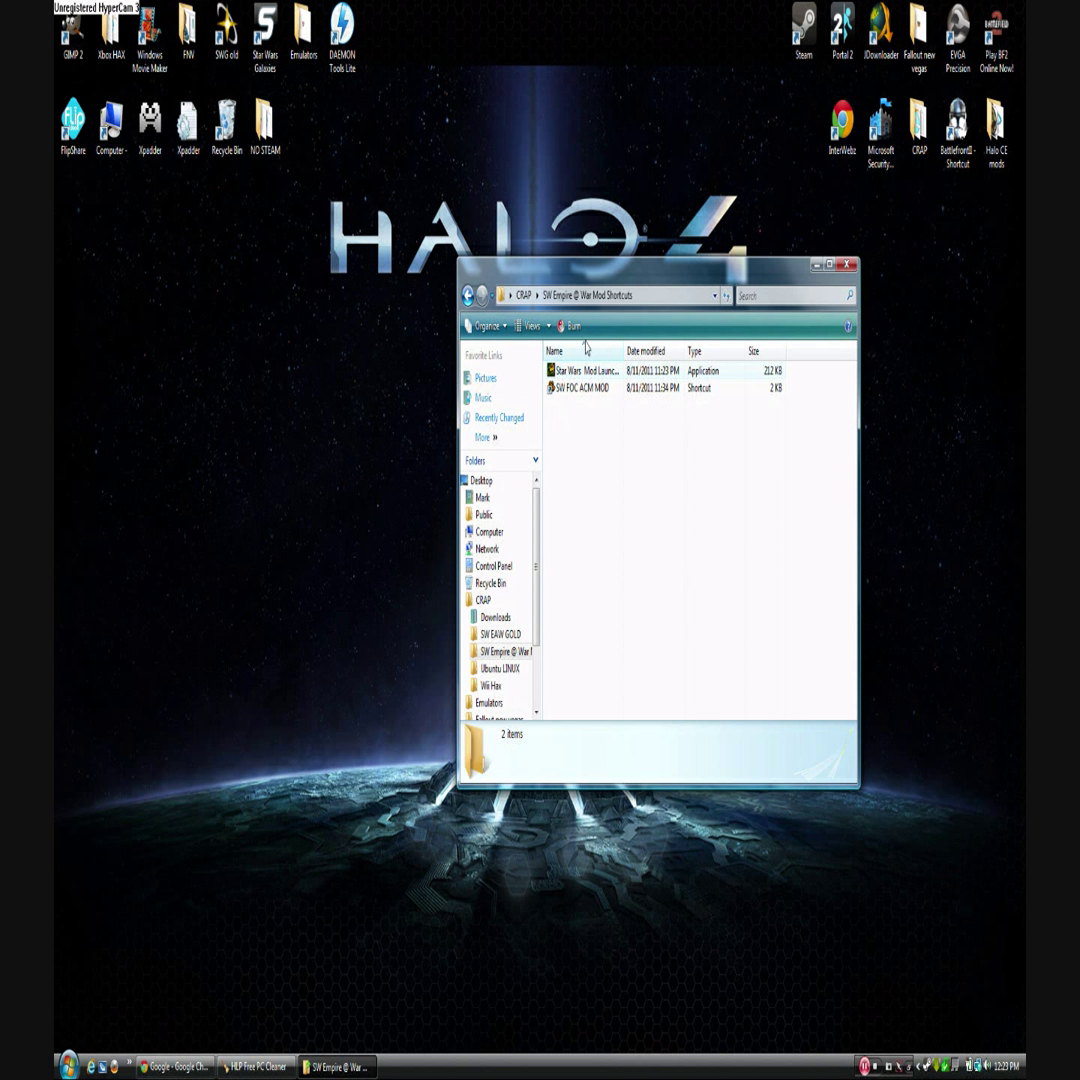
{"action": "left_click_drag", "start_coordinate": [658, 264], "coordinate": [396, 196]}
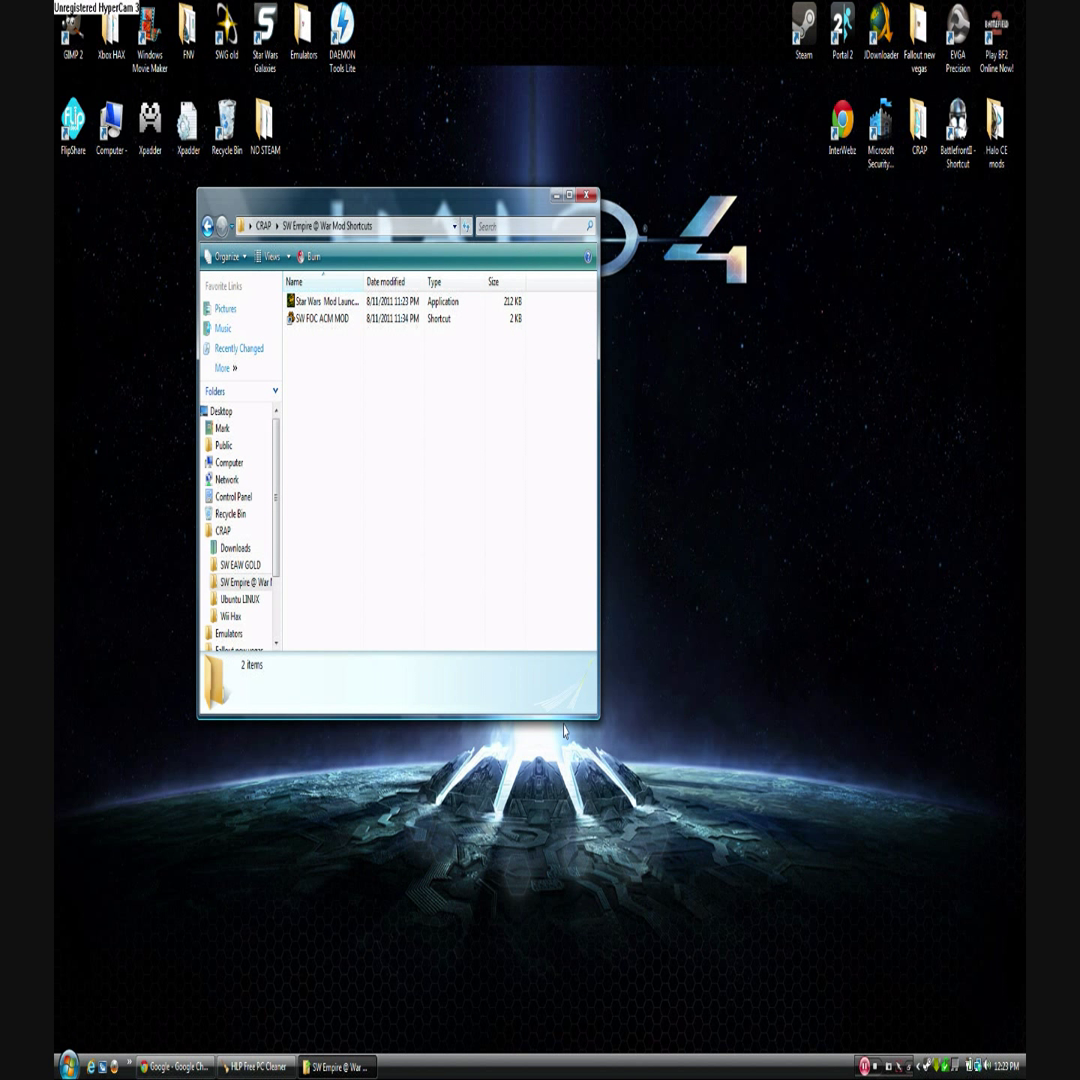
{"action": "left_click", "coordinate": [64, 1064]}
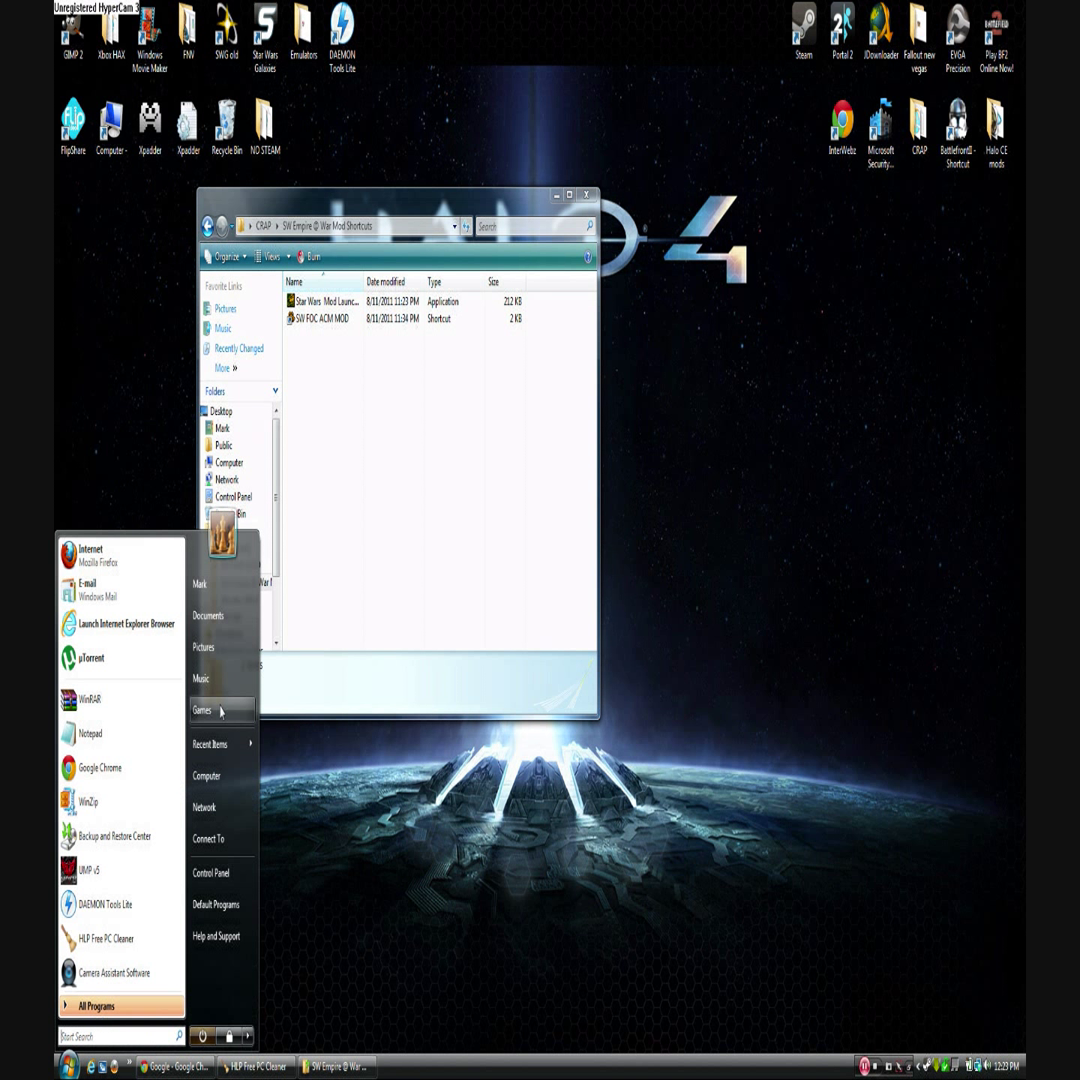
Browse Computer to C:\Program Files (x86)\LucasArts\...Forces of Corruption\MODS in a second window
{"action": "left_click", "coordinate": [204, 776]}
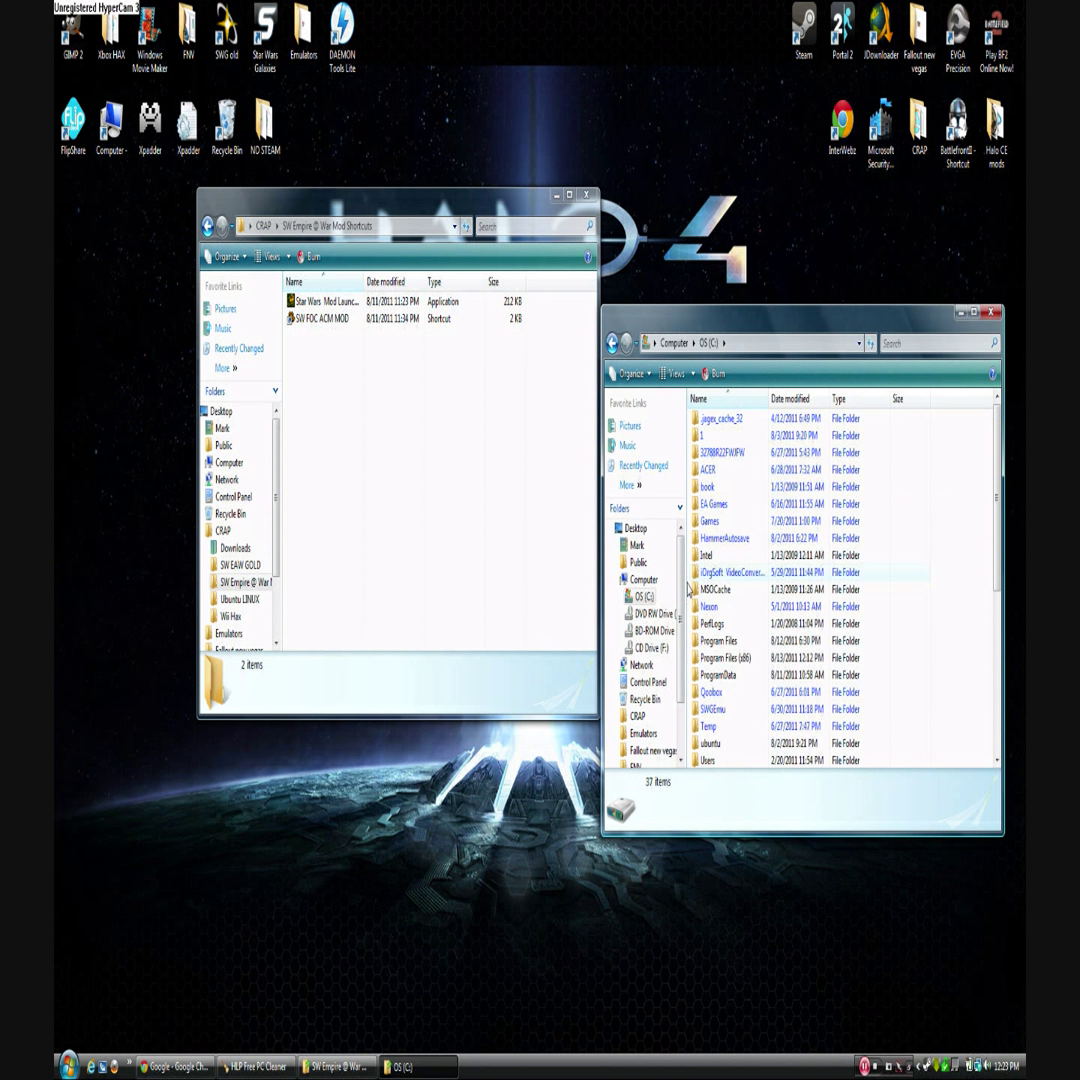
{"action": "double_click", "coordinate": [726, 656]}
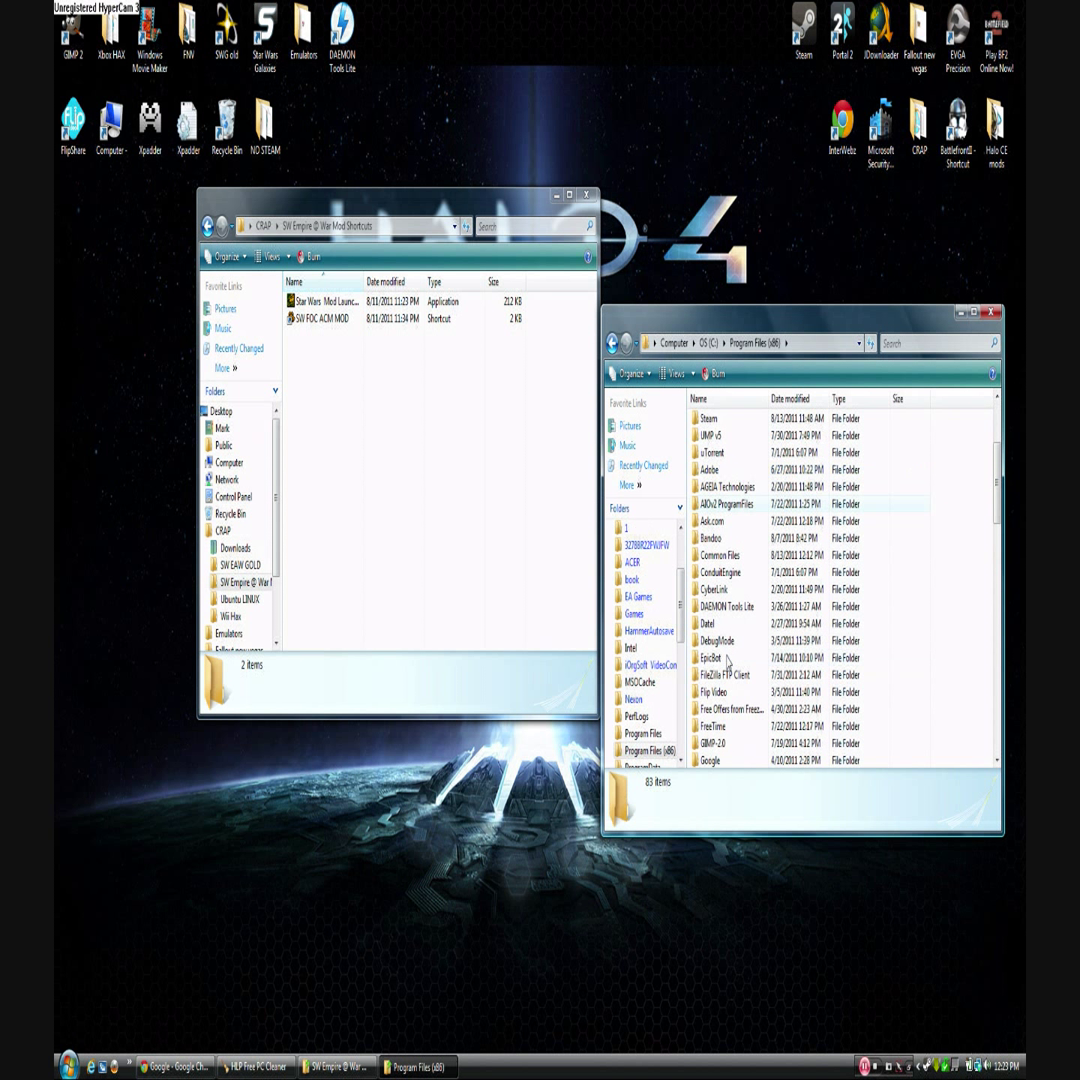
{"action": "scroll", "scroll_direction": "down", "scroll_amount": 3}
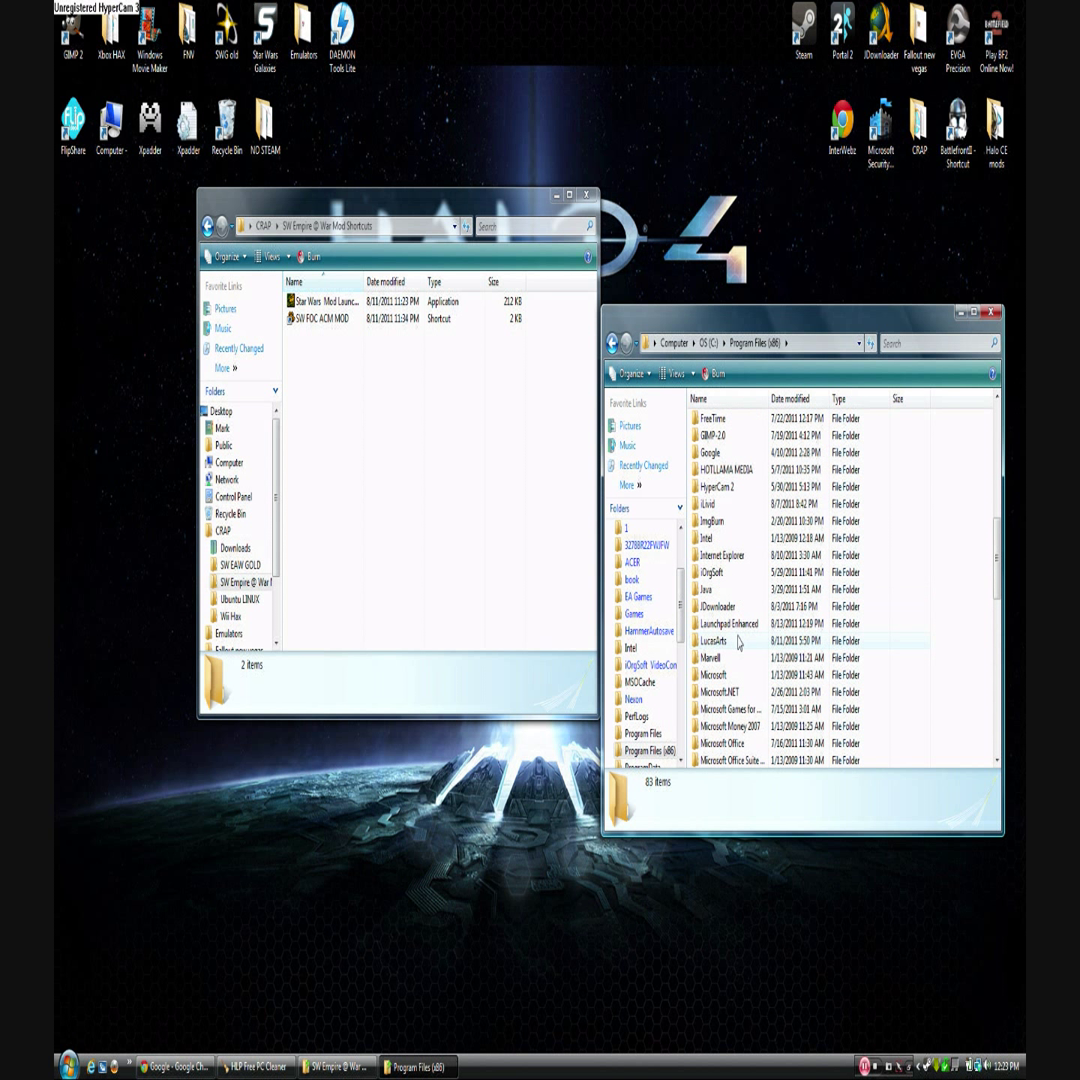
{"action": "double_click", "coordinate": [720, 640]}
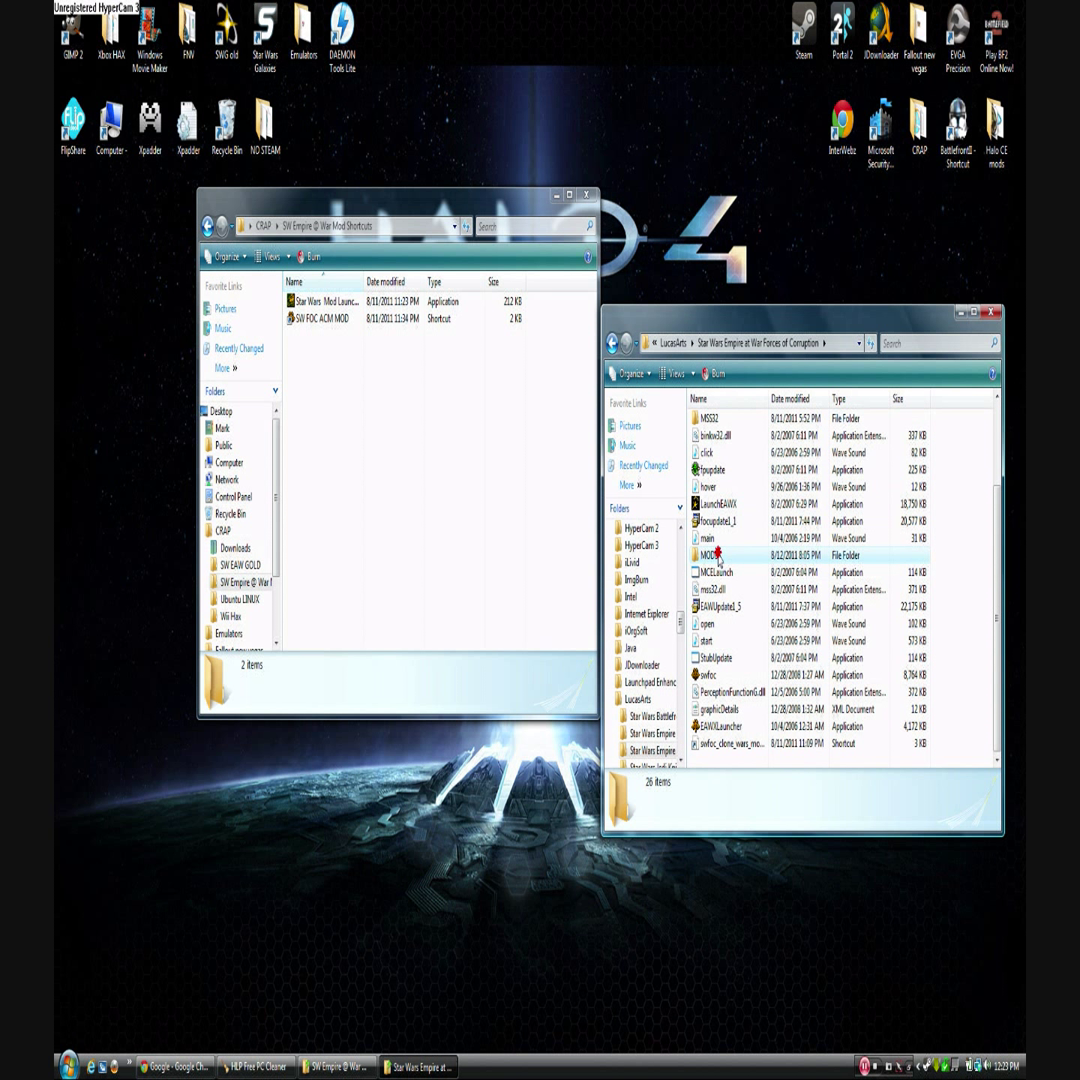
{"action": "double_click", "coordinate": [712, 556]}
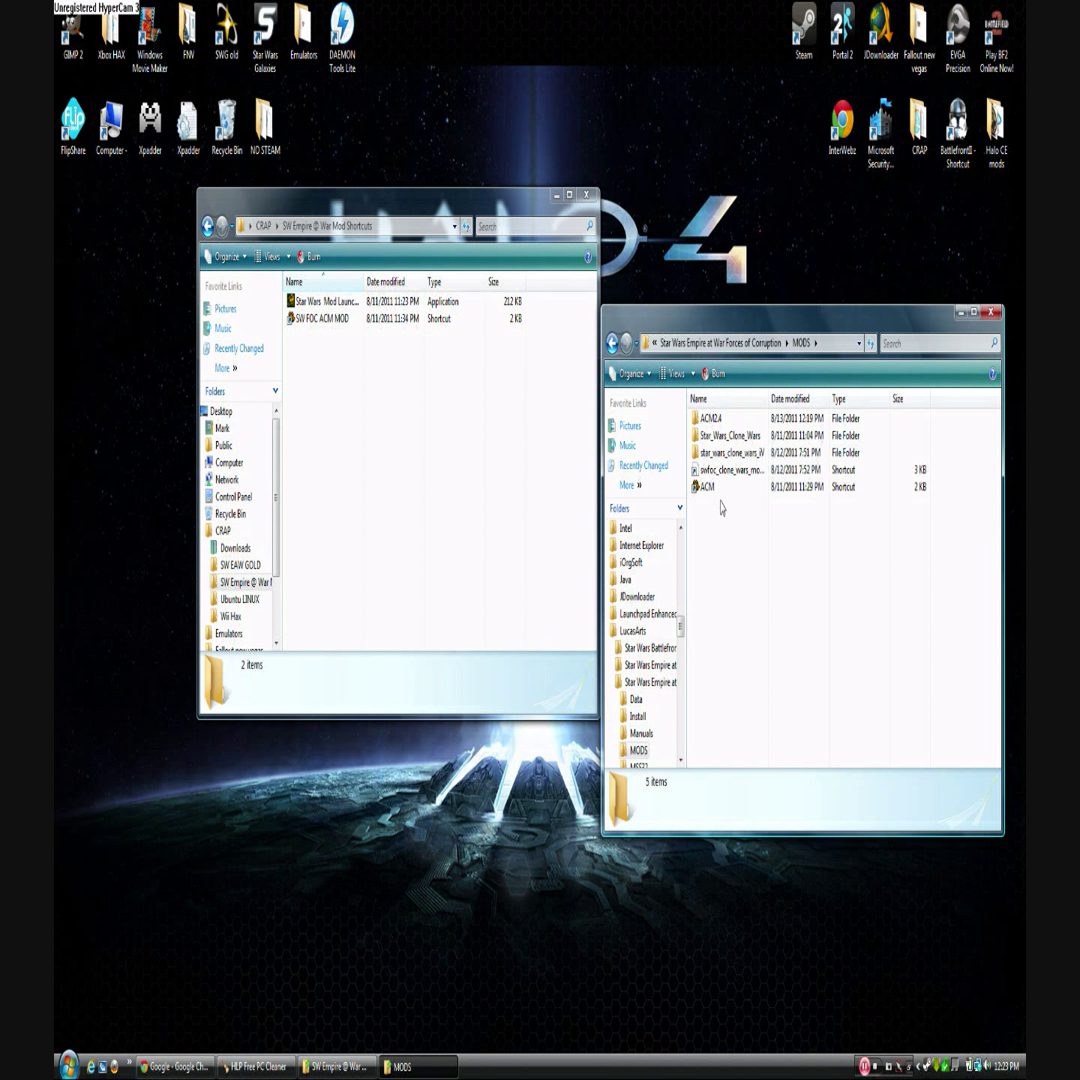
Inspect the MODS subfolders, including the two clone wars folders, and the ACM shortcut's properties
{"action": "double_click", "coordinate": [730, 452]}
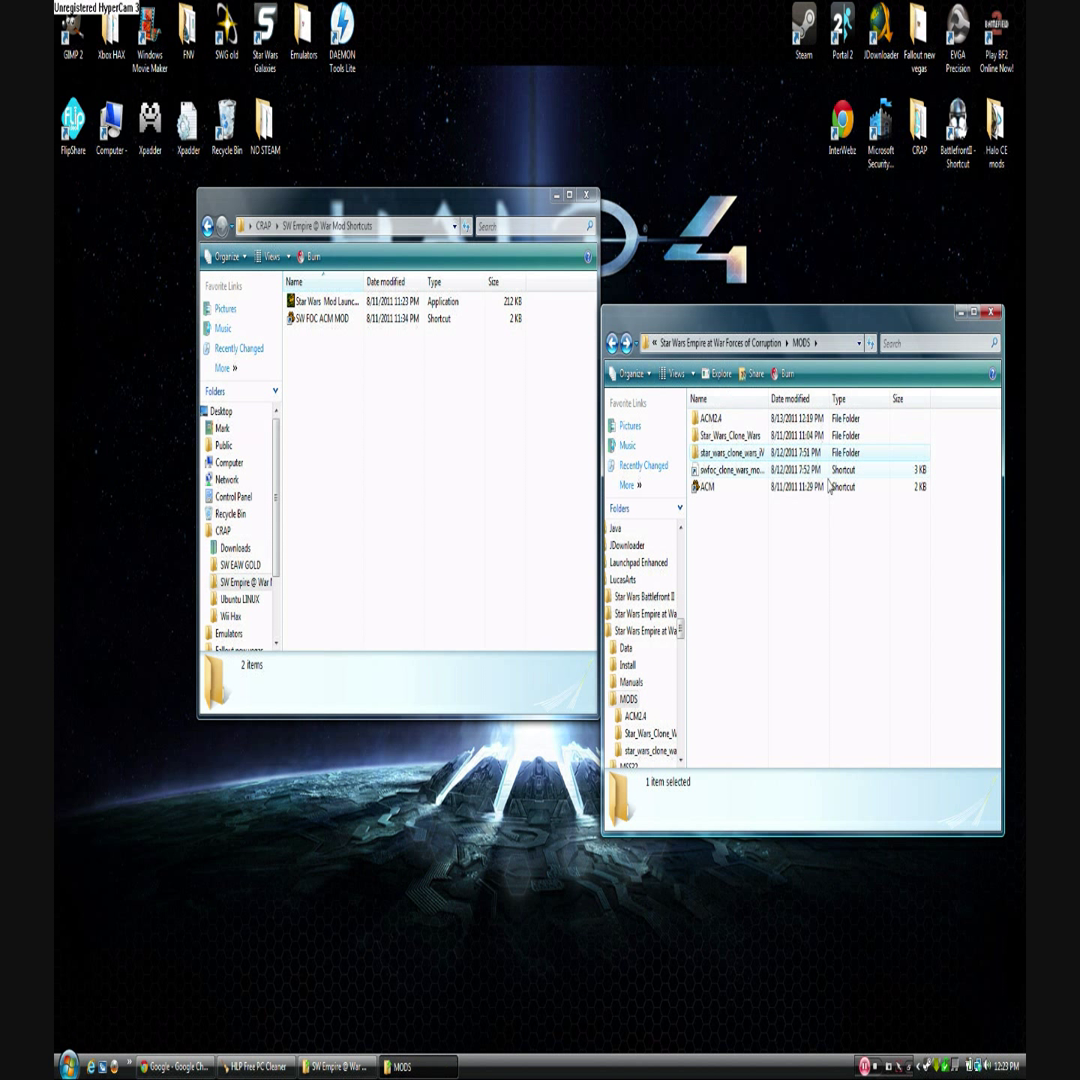
{"action": "double_click", "coordinate": [730, 436]}
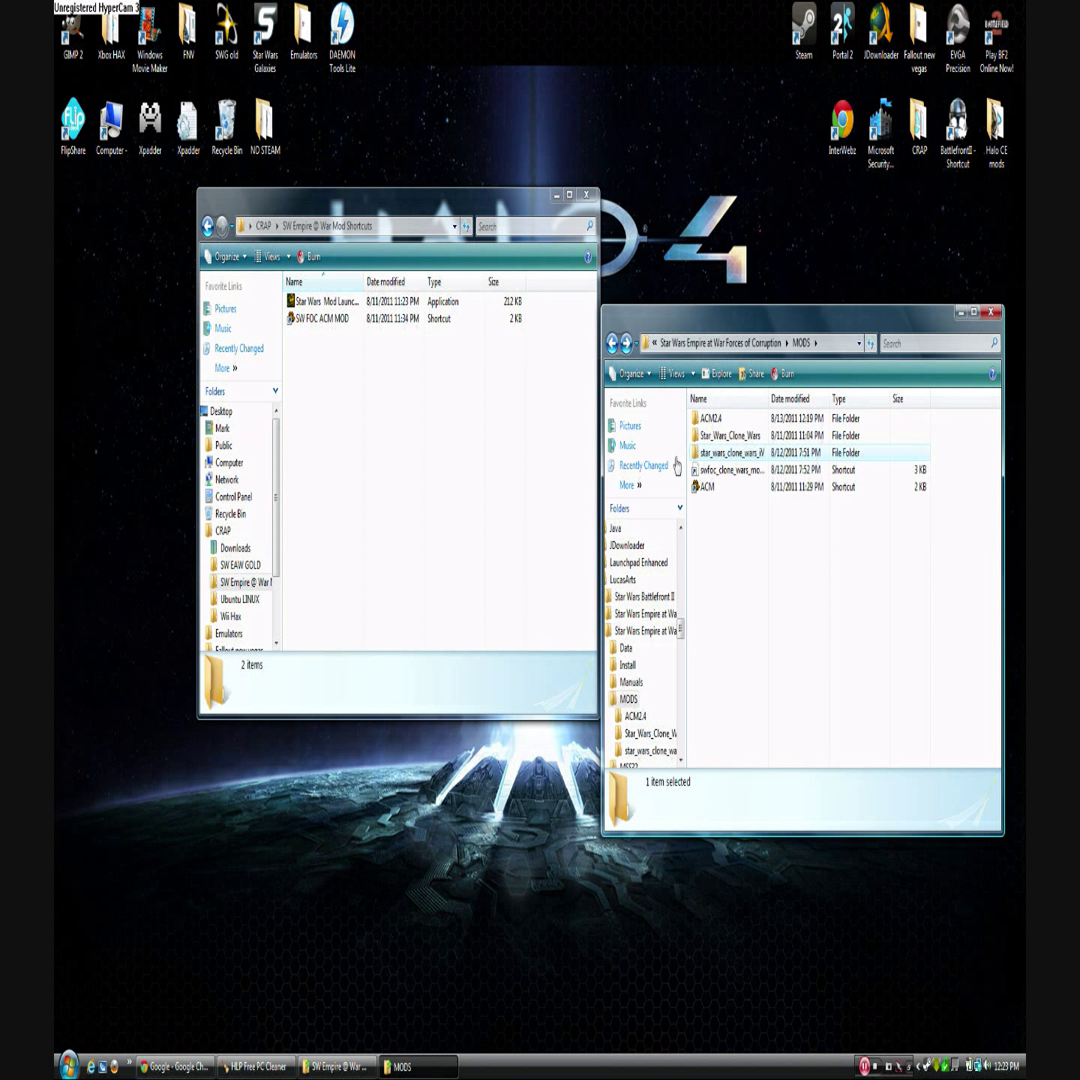
{"action": "left_click", "coordinate": [730, 436]}
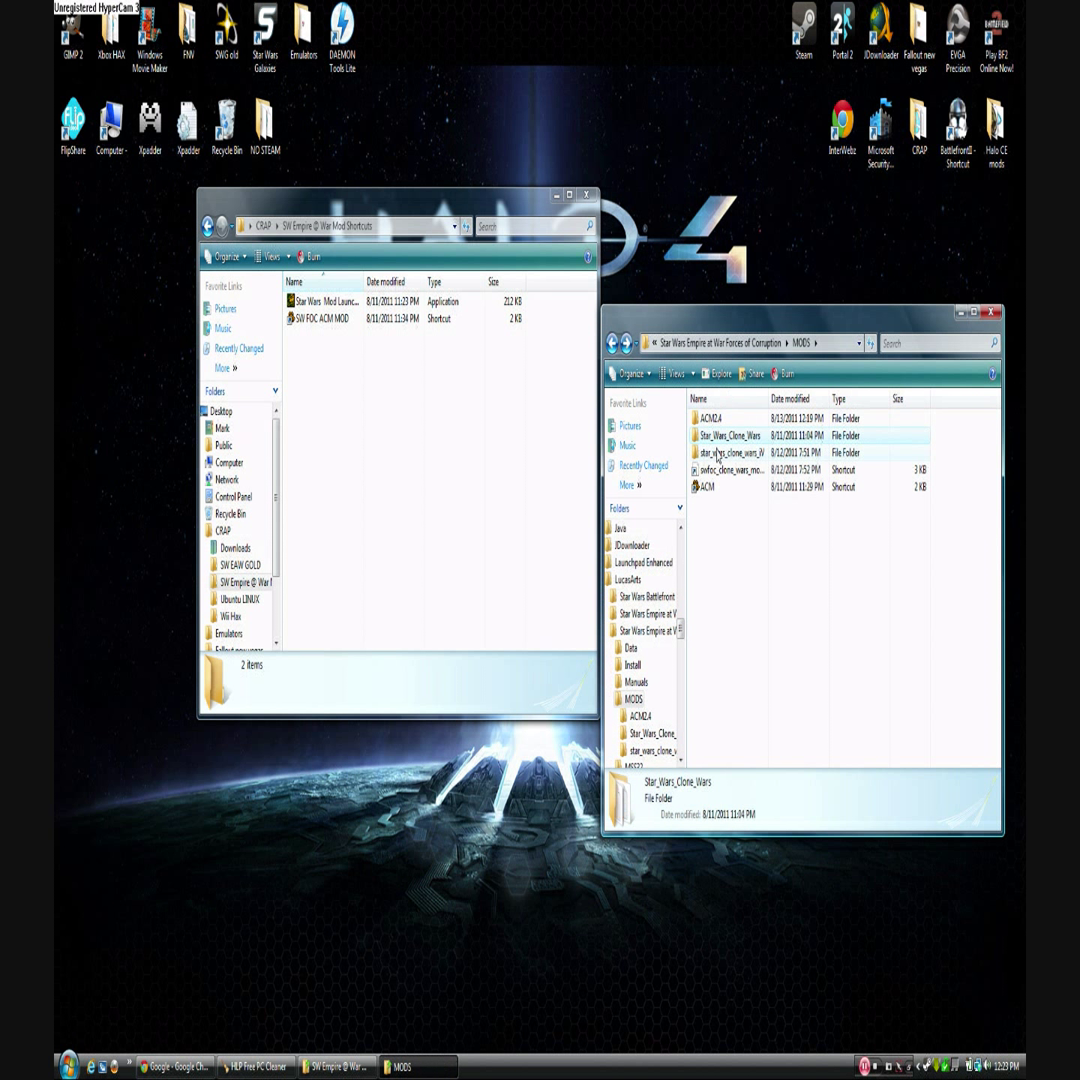
{"action": "left_click", "coordinate": [760, 468]}
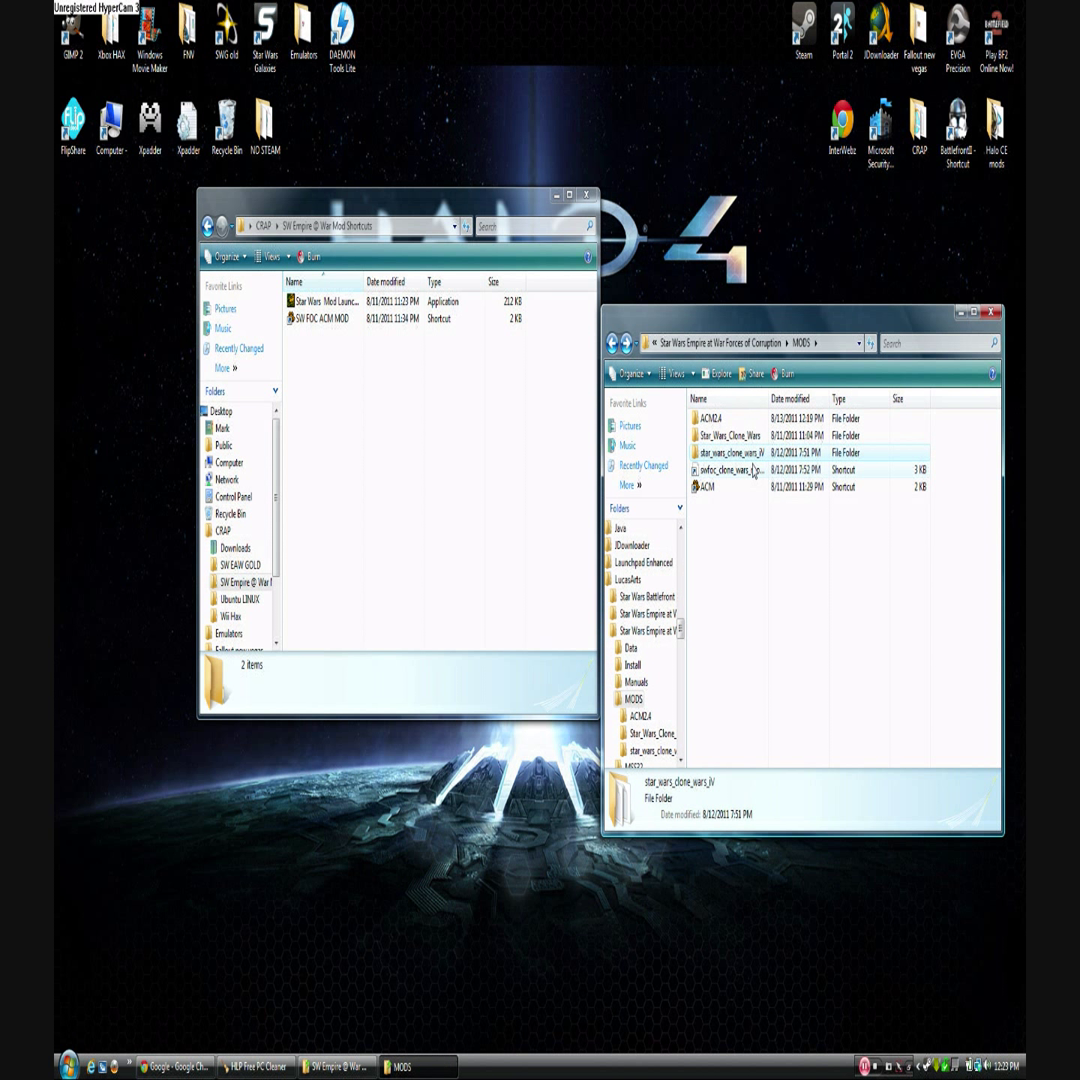
{"action": "left_click", "coordinate": [730, 436]}
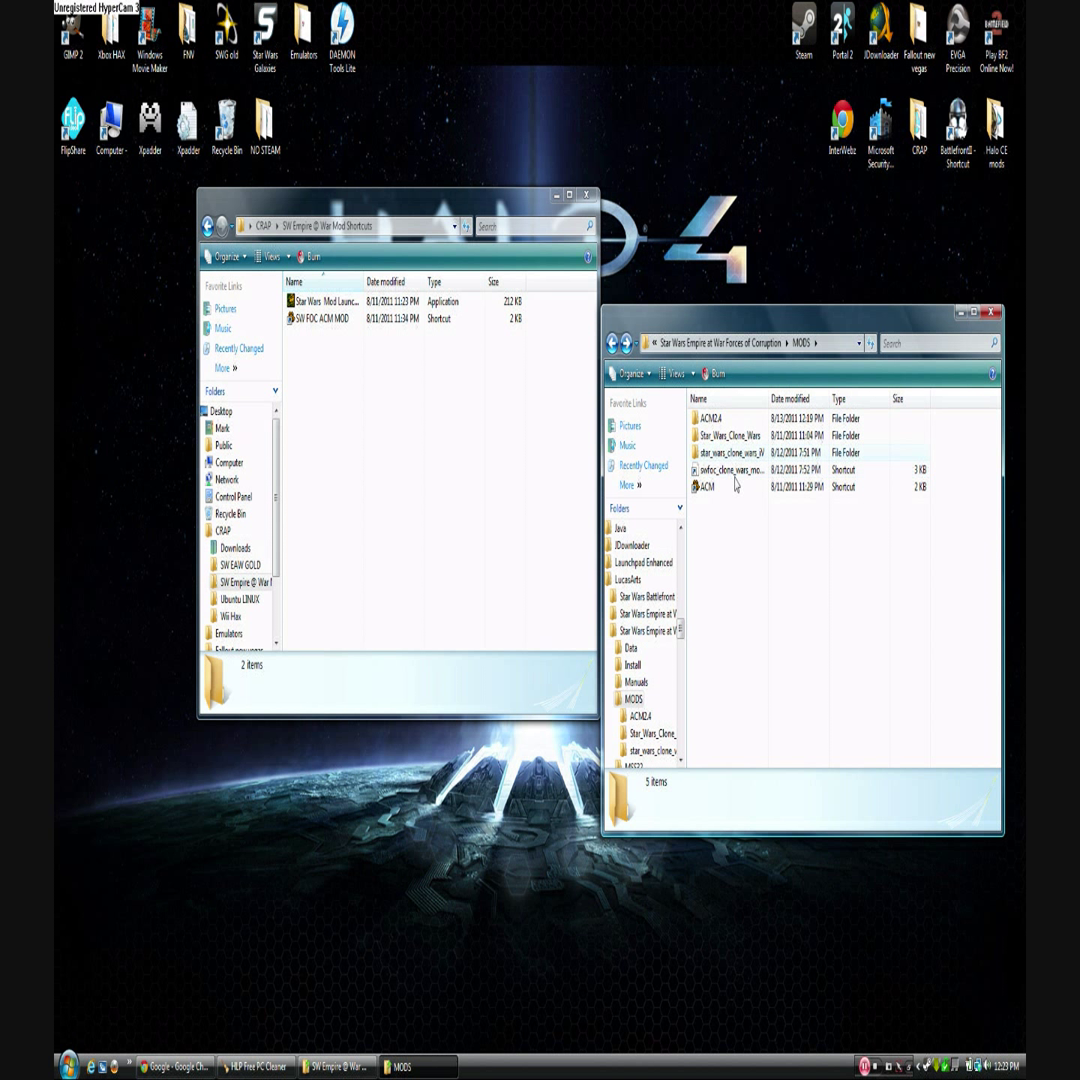
{"action": "mouse_move", "coordinate": [730, 452]}
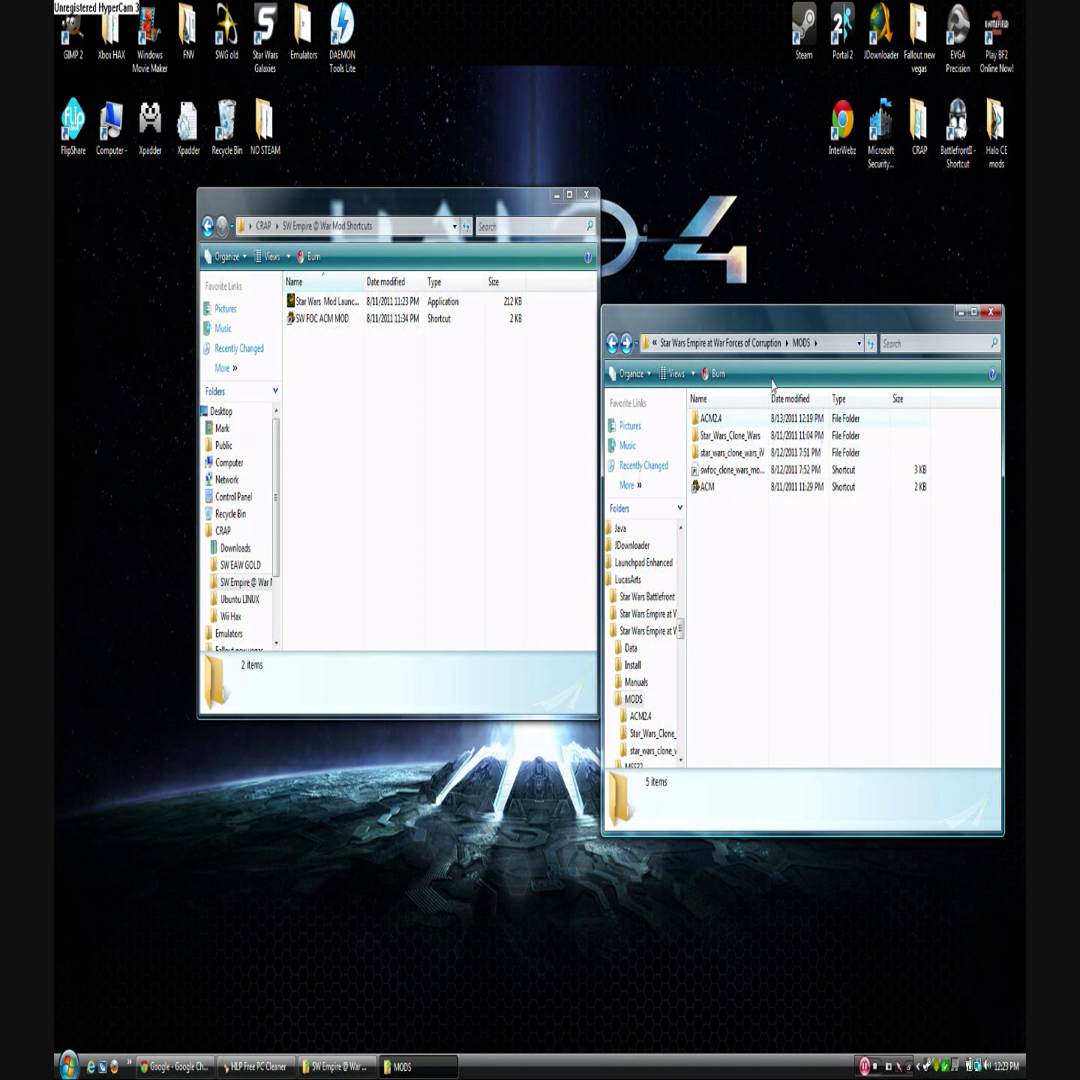
{"action": "left_click", "coordinate": [710, 488]}
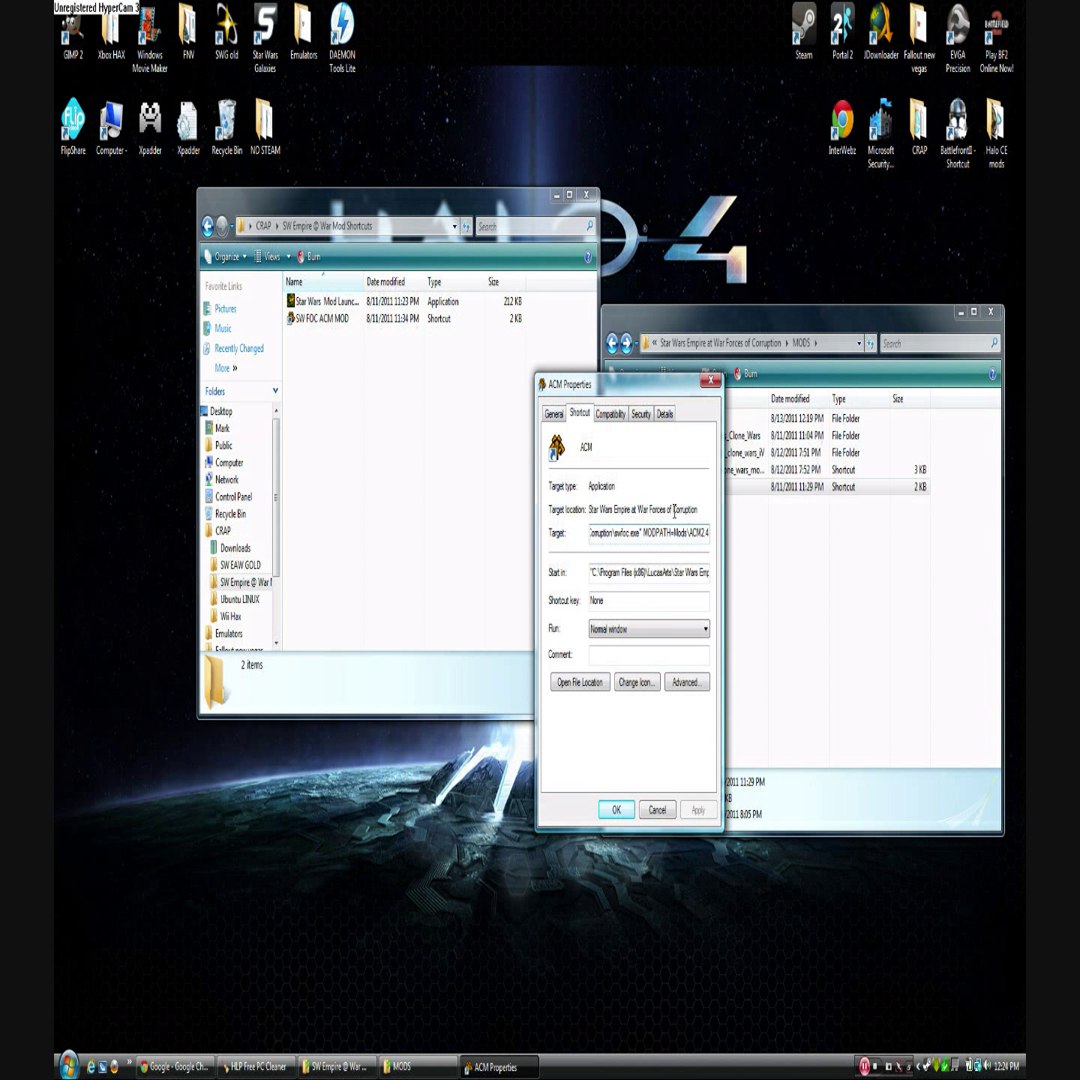
Edit the ACM shortcut's Target path to the mod's MODPATH and confirm with OK
{"action": "double_click", "coordinate": [692, 532]}
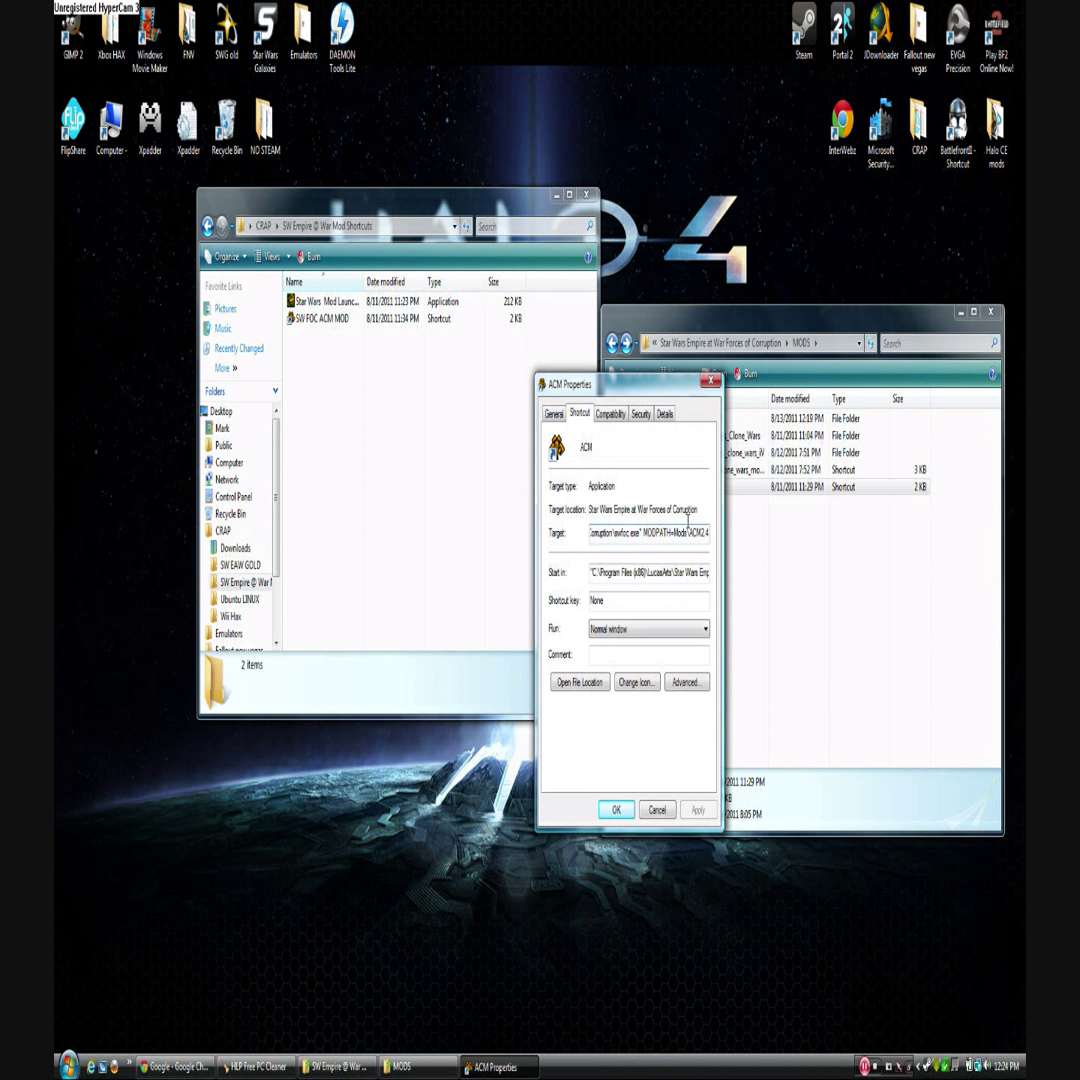
{"action": "double_click", "coordinate": [704, 532]}
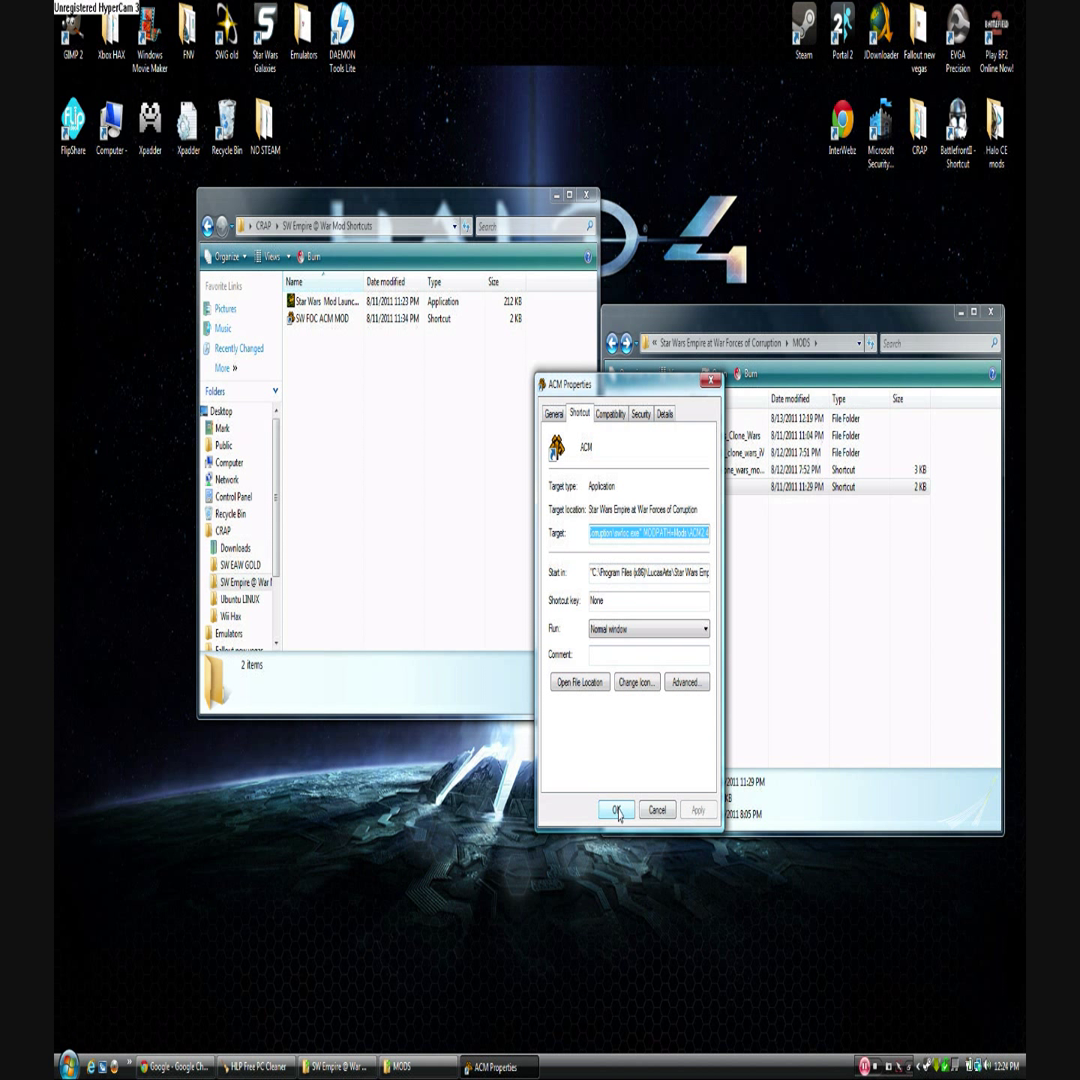
{"action": "left_click", "coordinate": [616, 810]}
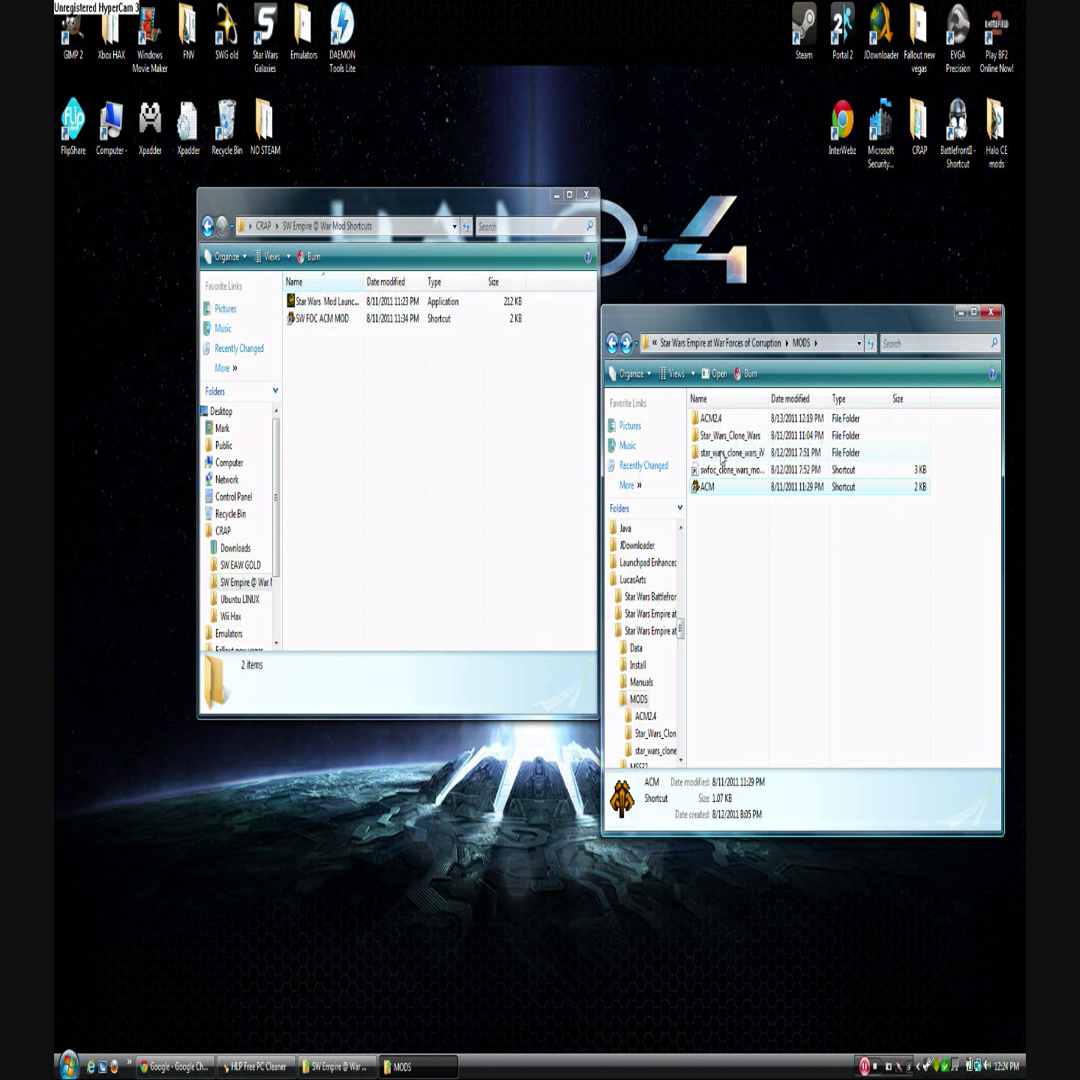
Open the star_wars_clone_wars folder's readme in Notepad and scroll through it
{"action": "double_click", "coordinate": [730, 452]}
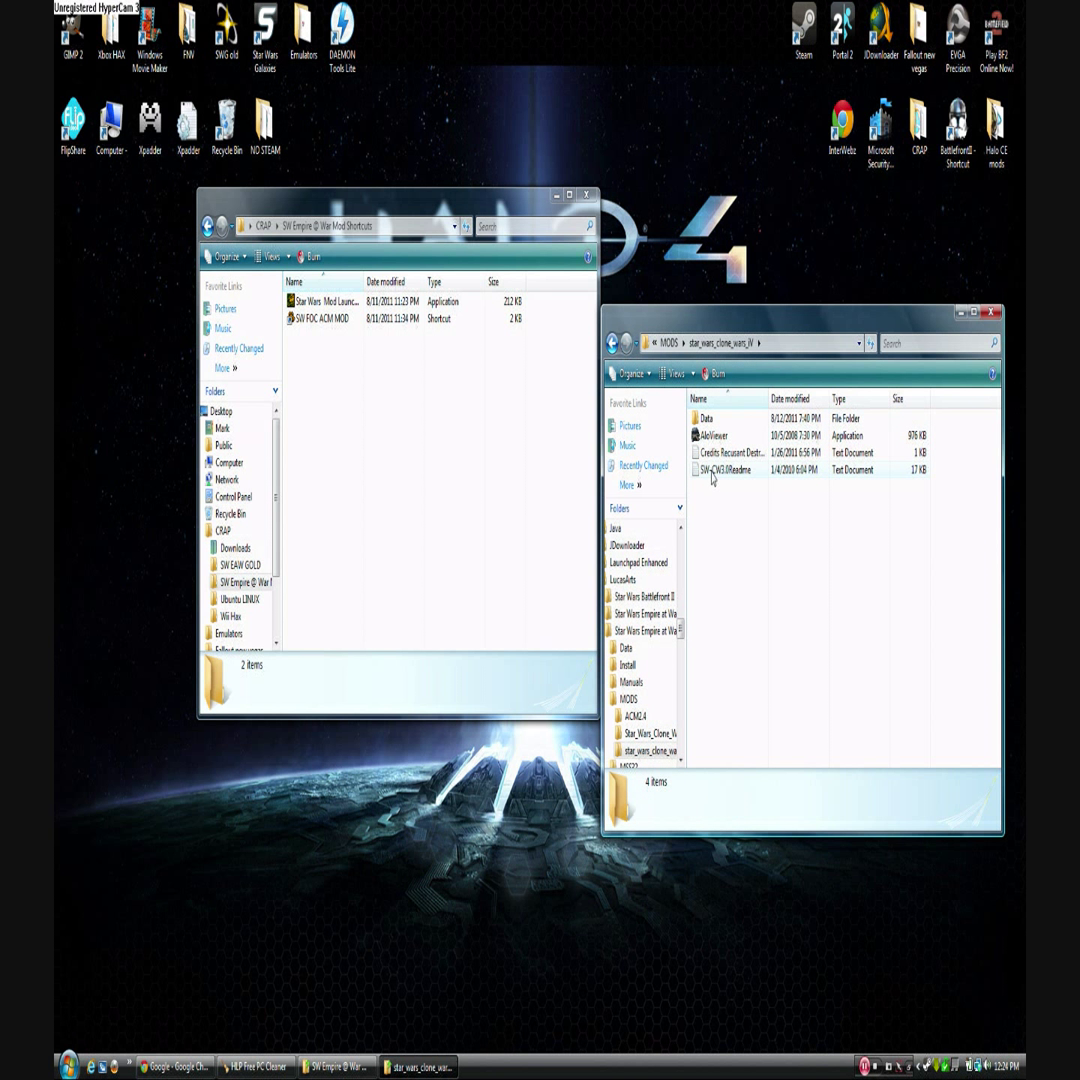
{"action": "double_click", "coordinate": [722, 468]}
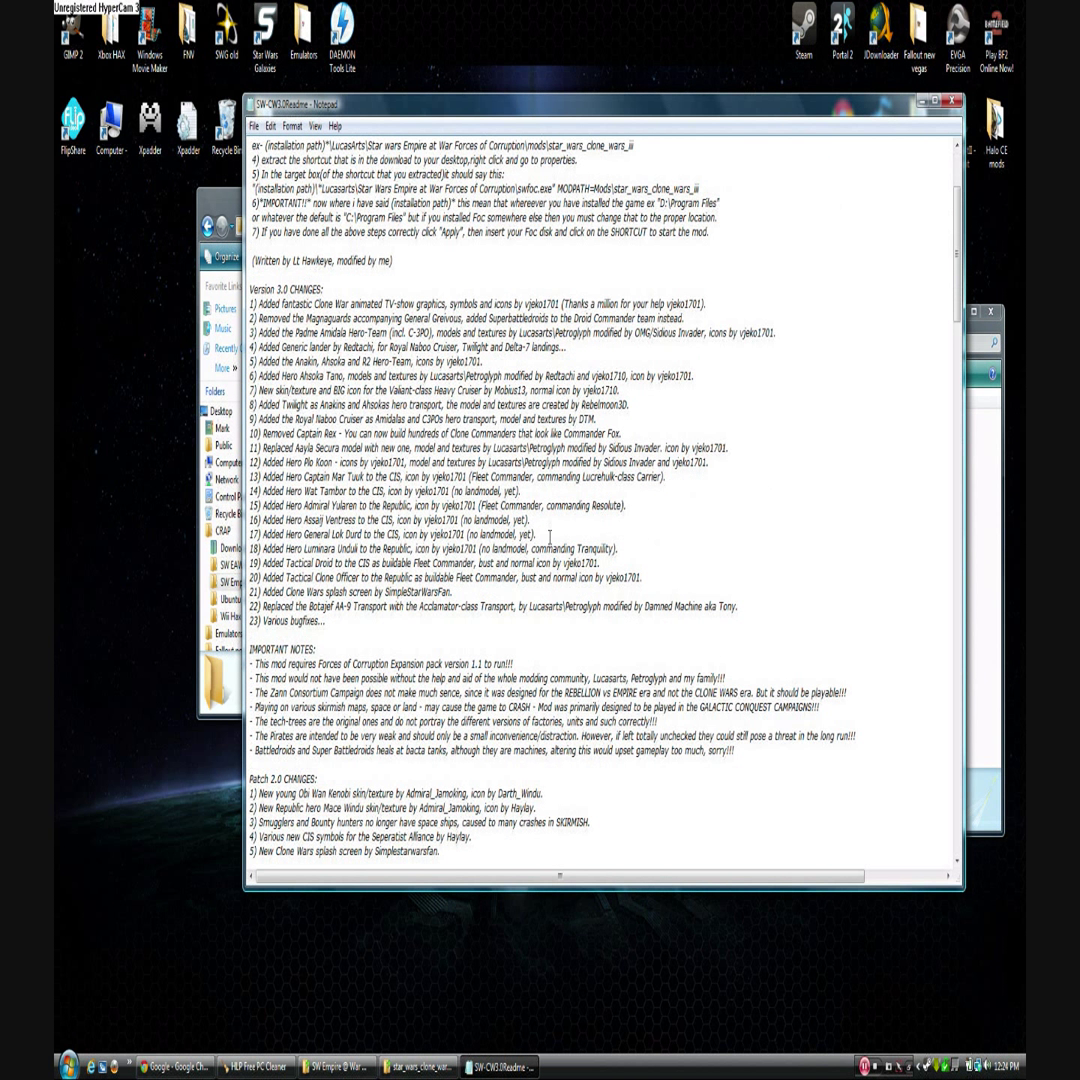
{"action": "scroll", "scroll_direction": "down", "scroll_amount": 3}
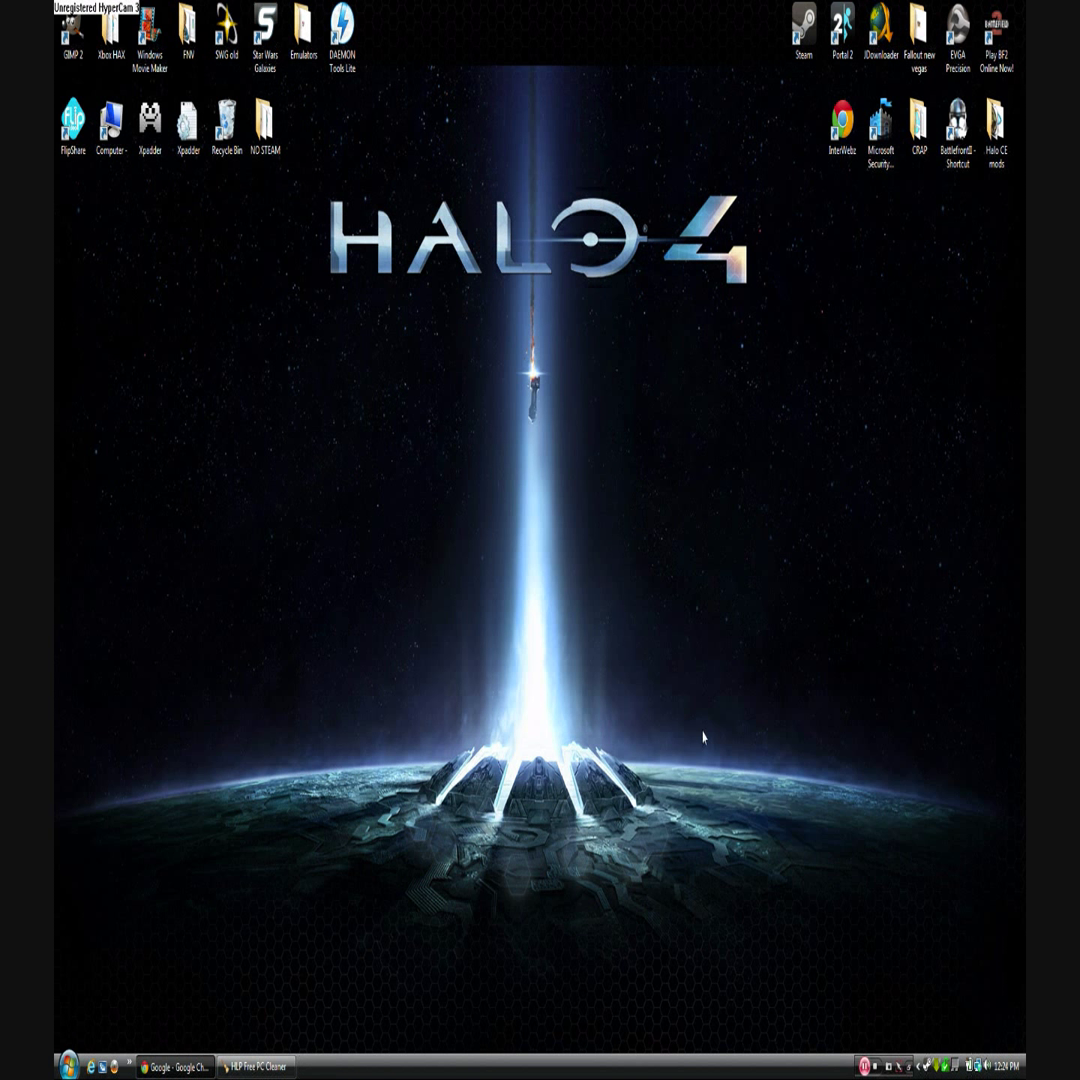
{"action": "mouse_move", "coordinate": [754, 644]}
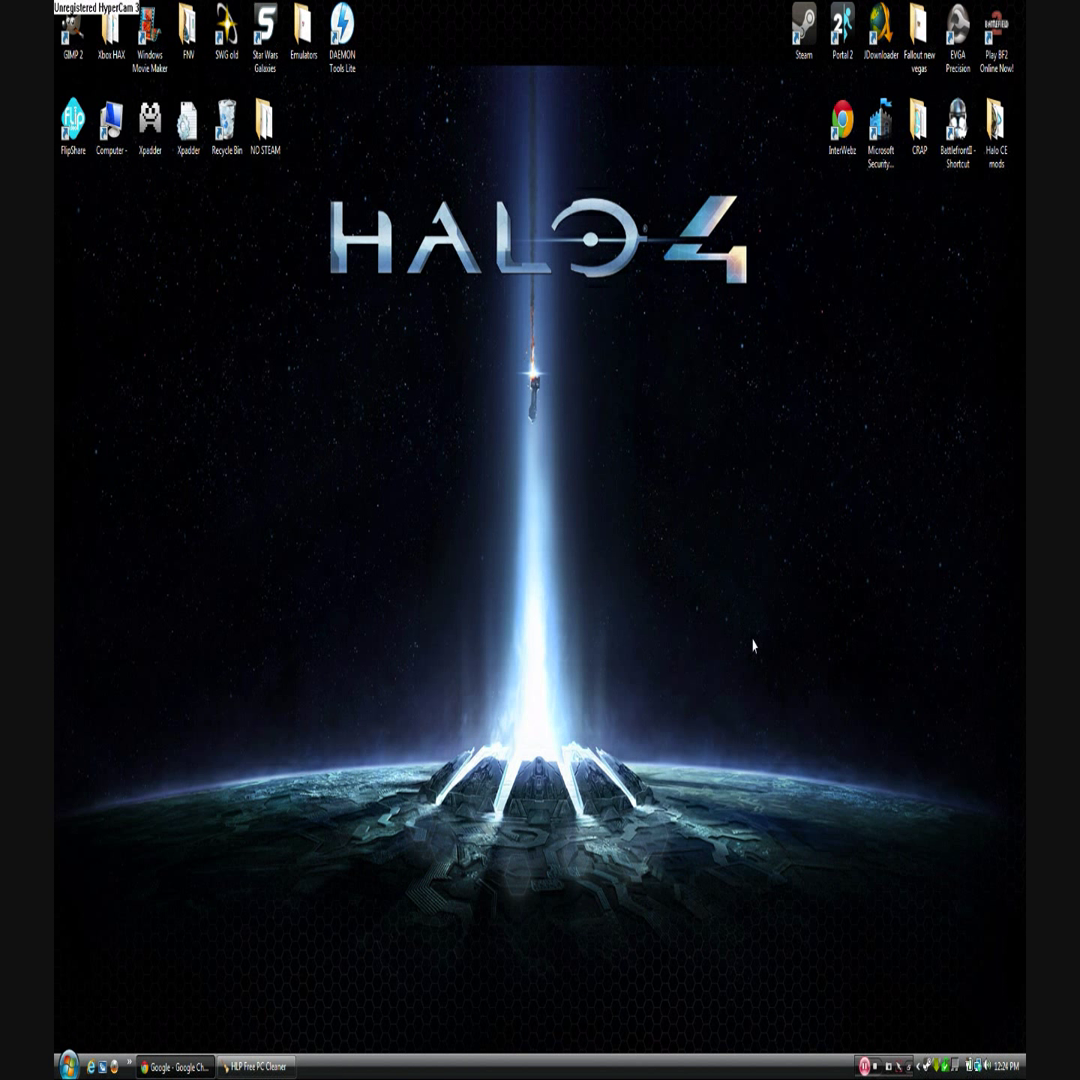